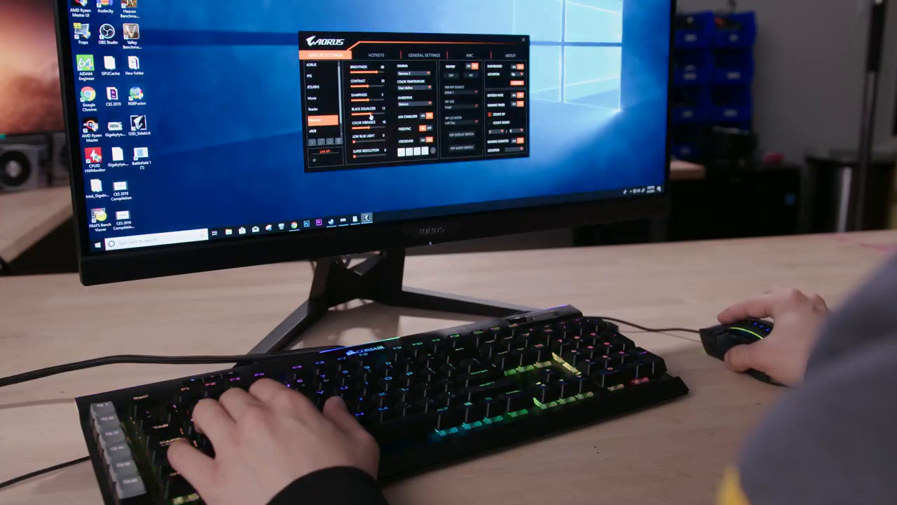
- Start a new custom crosshair in the Display Settings crosshair editor
left_click(421, 73)
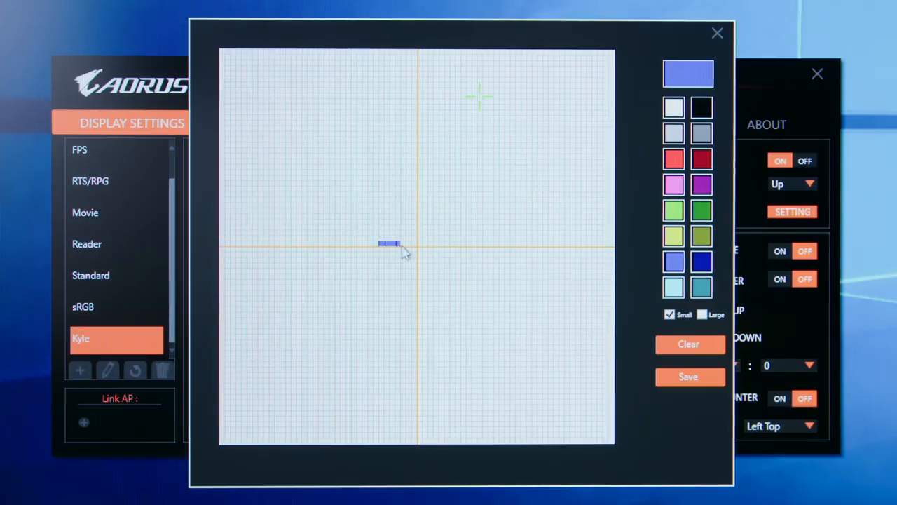
- Paint a wider row of blue pixels across the grid centre and finish the crosshair
left_click_drag(389, 245, 453, 249)
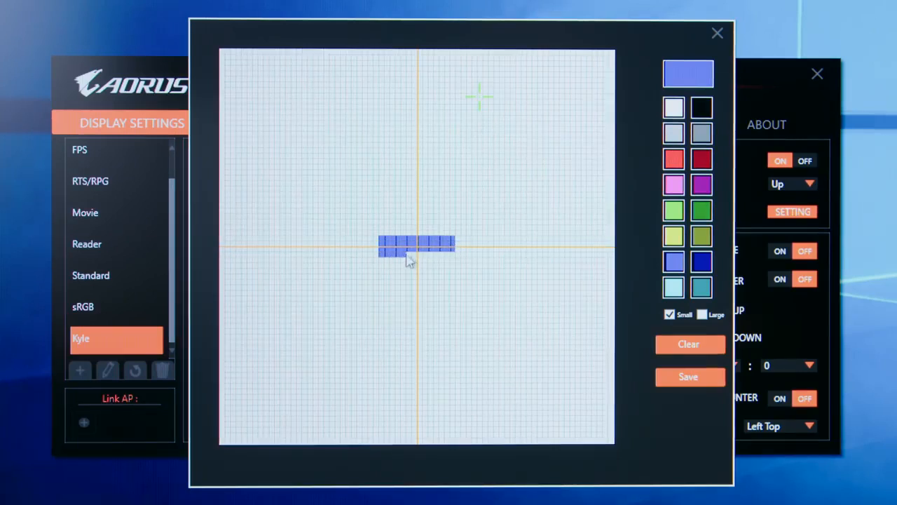
left_click(416, 224)
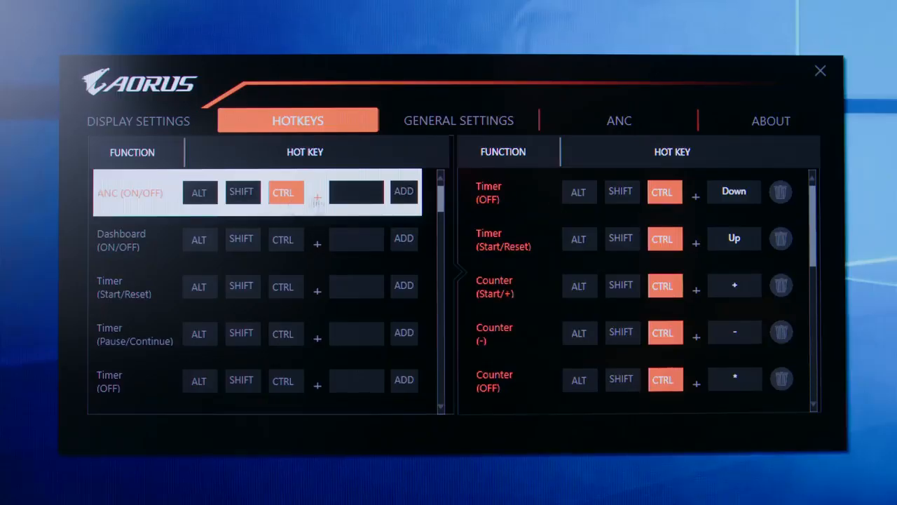
type("N")
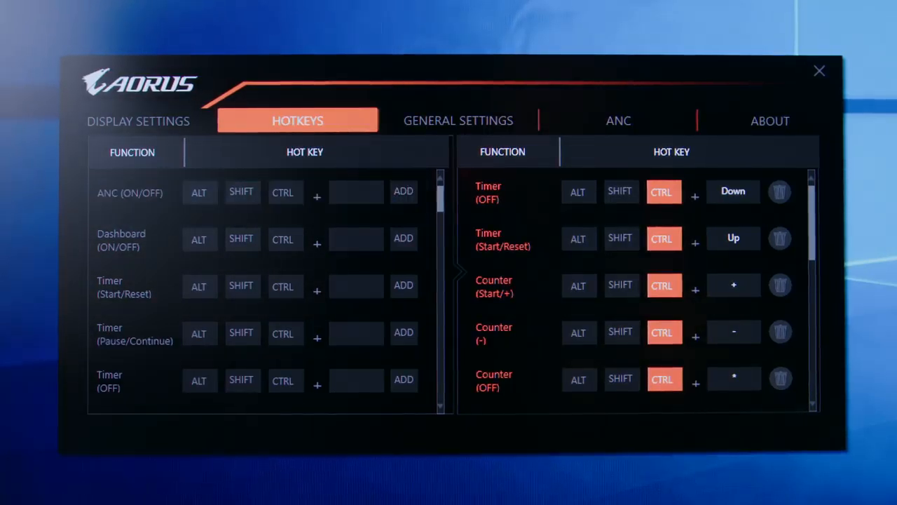
- In the ANC tab, try MIC 3, then settle on MIC 1 (Default) microphone position
left_click(618, 120)
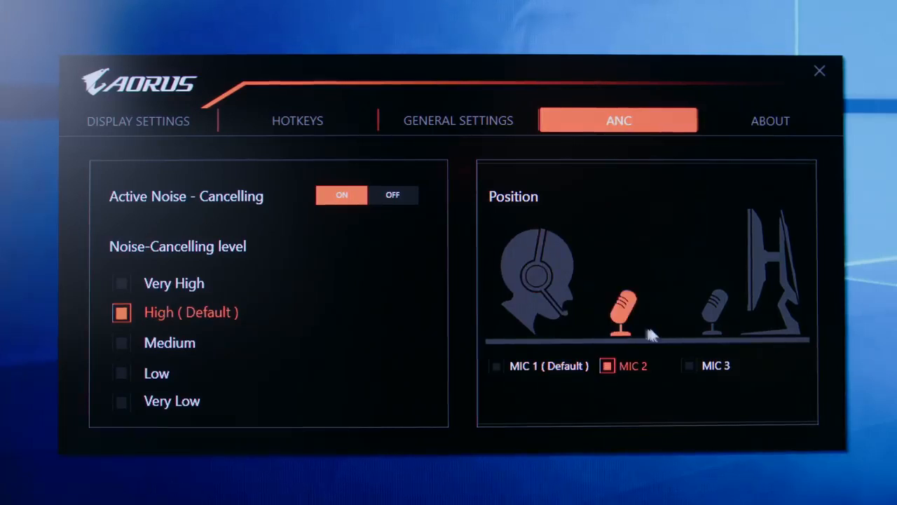
left_click(689, 365)
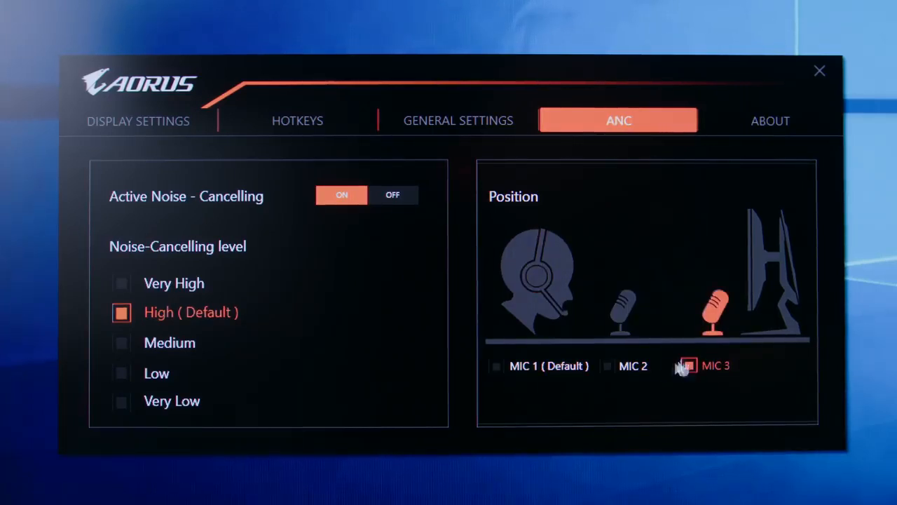
left_click(496, 365)
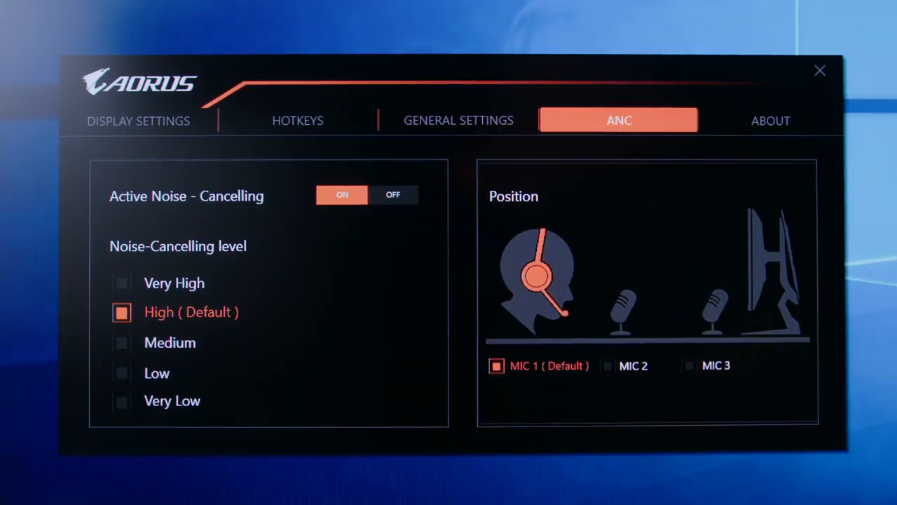